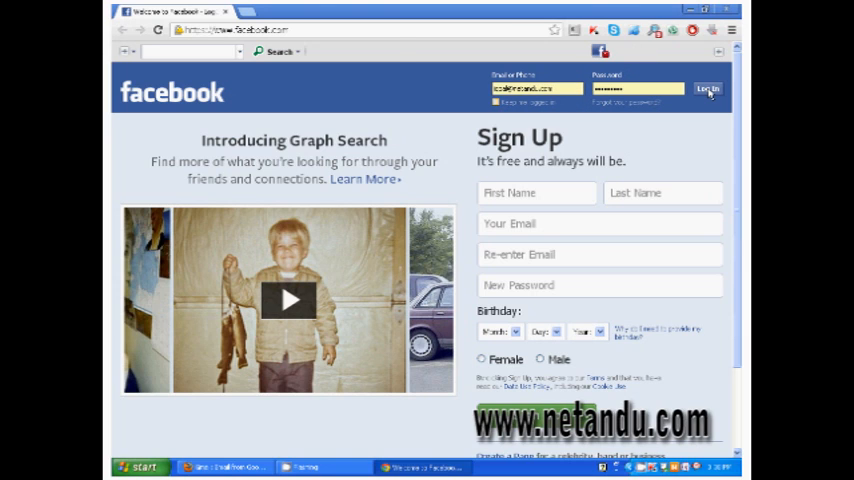
Sign in to Facebook with the pre-filled email and password
{"action": "left_click", "coordinate": [708, 88]}
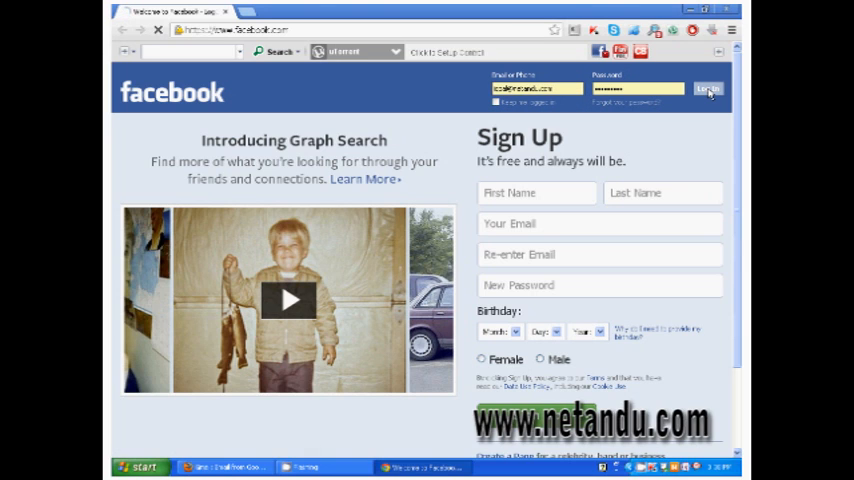
{"action": "left_click", "coordinate": [708, 88]}
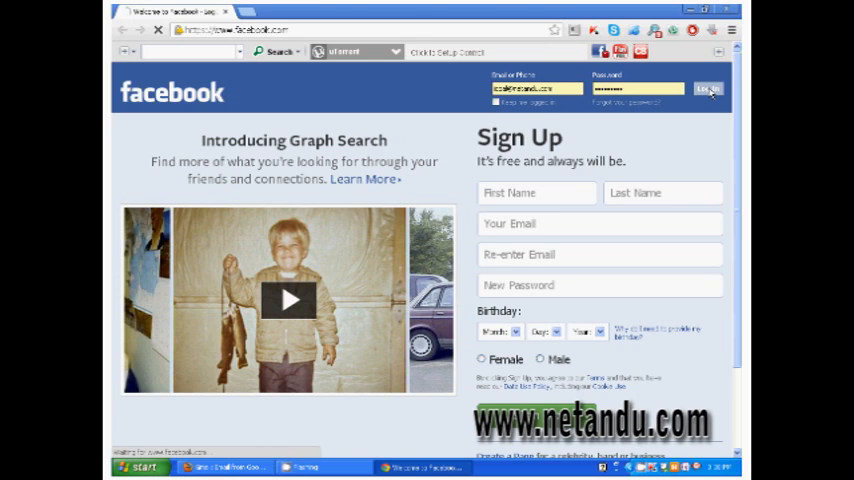
{"action": "left_click", "coordinate": [708, 88]}
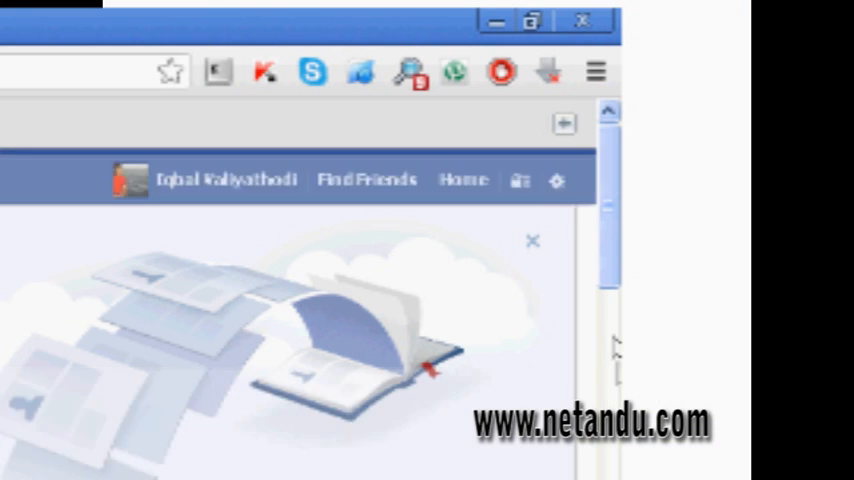
{"action": "mouse_move", "coordinate": [560, 184]}
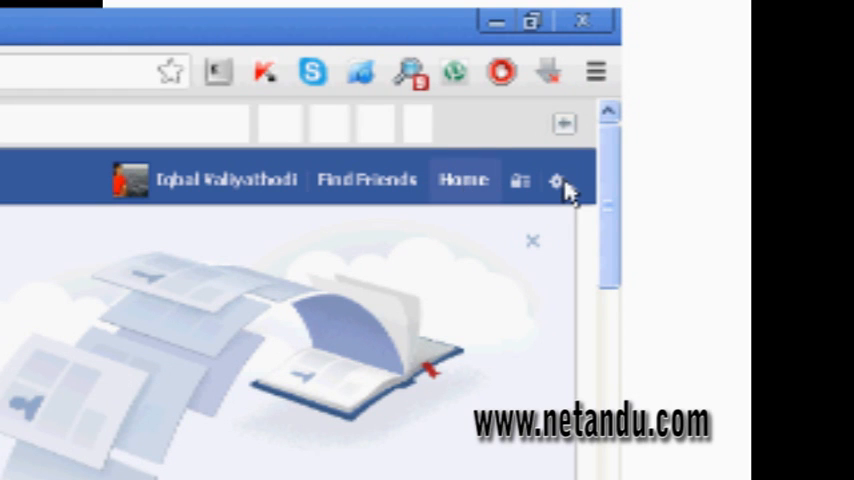
Go to Account Settings from the gear menu at the top right
{"action": "left_click", "coordinate": [558, 180]}
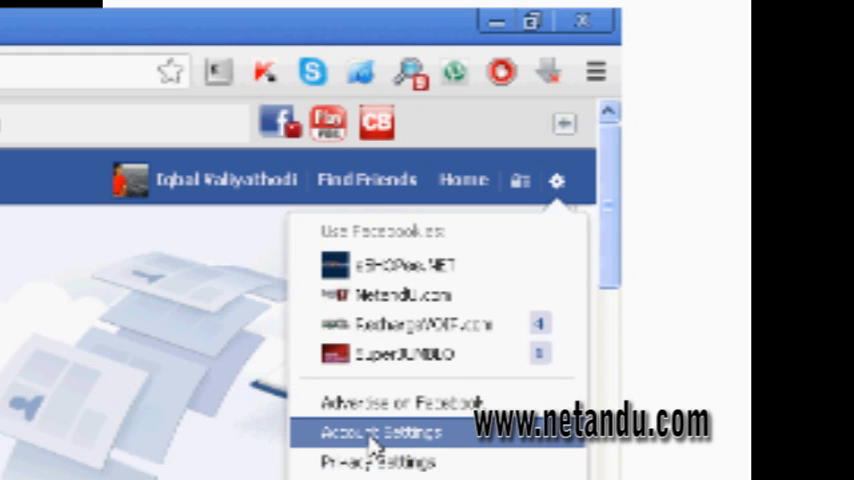
{"action": "left_click", "coordinate": [372, 432]}
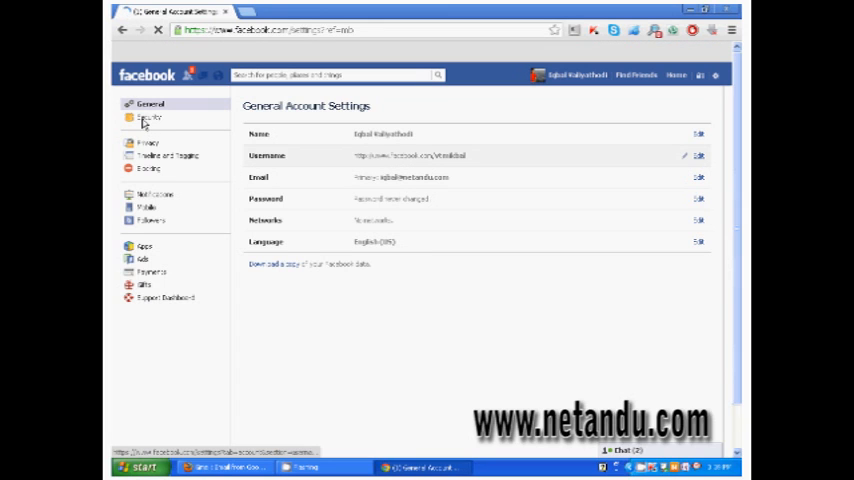
From Security Settings, follow 'Deactivate your account' to the deactivation confirmation page
{"action": "left_click", "coordinate": [148, 118]}
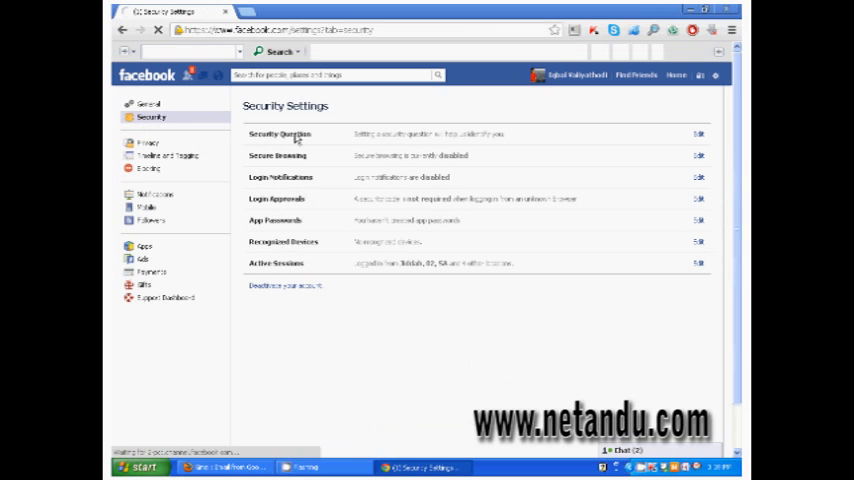
{"action": "left_click", "coordinate": [698, 176]}
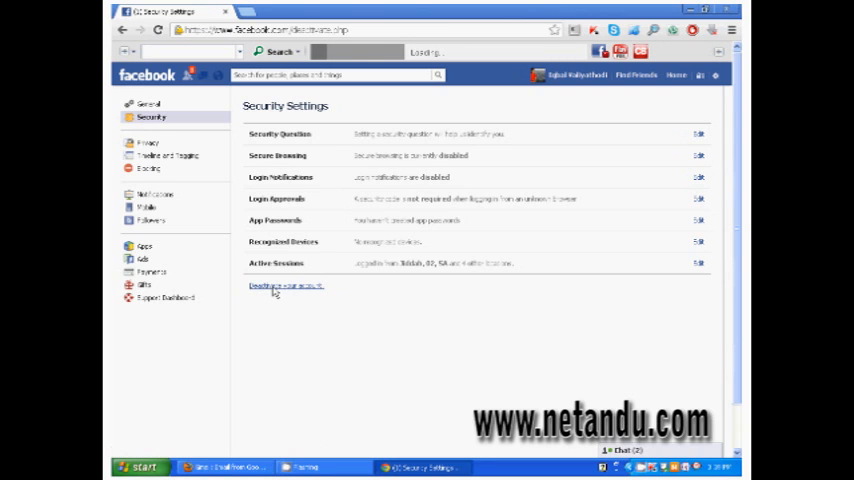
{"action": "left_click", "coordinate": [284, 286]}
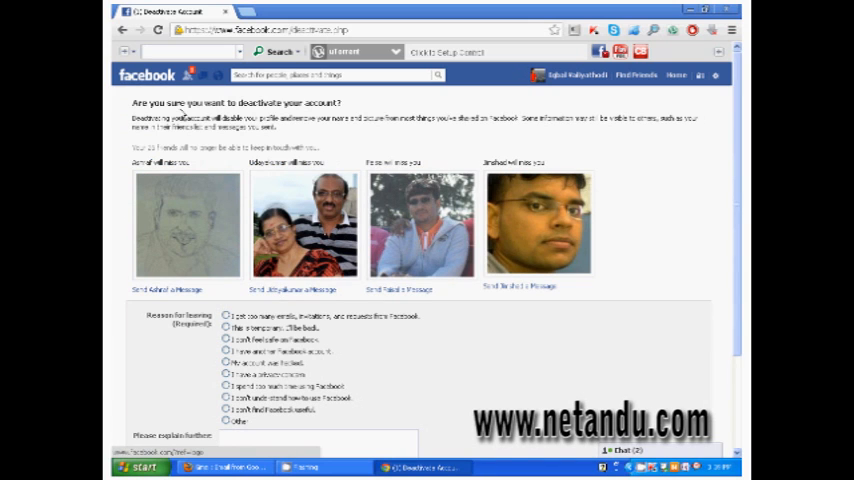
{"action": "mouse_move", "coordinate": [324, 138]}
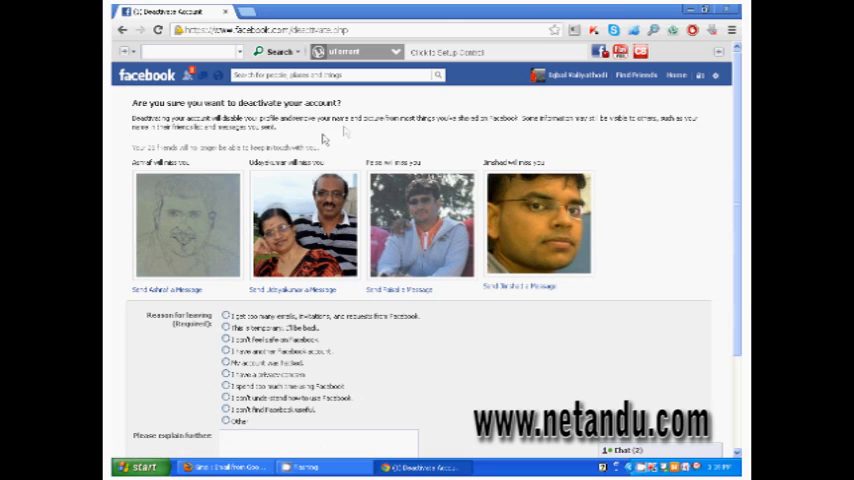
{"action": "mouse_move", "coordinate": [594, 172]}
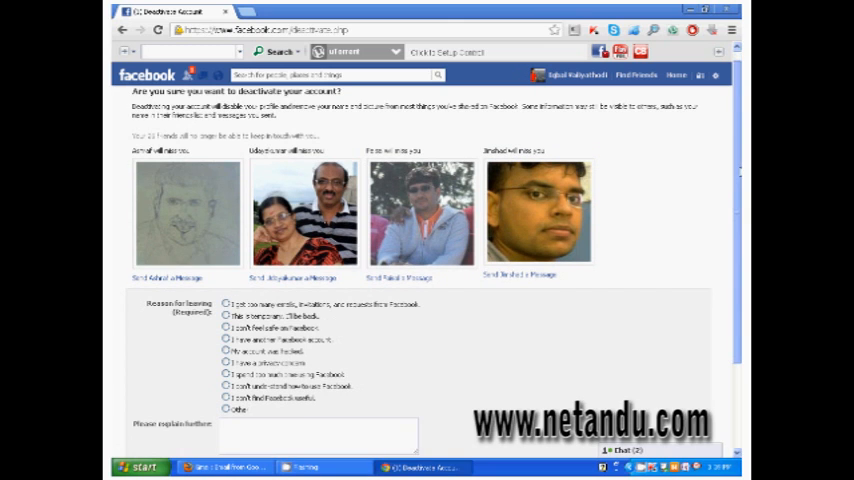
Choose the 'This is temporary. I'll be back.' reason and confirm deactivation
{"action": "scroll", "scroll_direction": "down", "scroll_amount": 3}
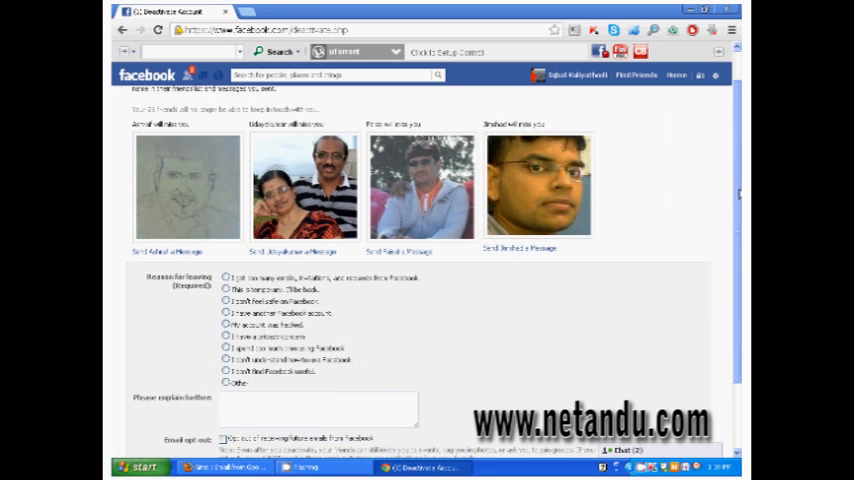
{"action": "scroll", "scroll_direction": "down", "scroll_amount": 3}
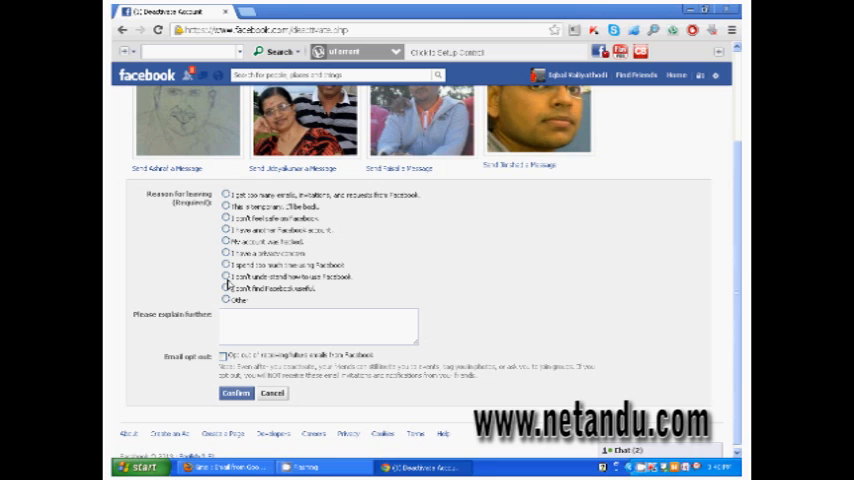
{"action": "left_click", "coordinate": [226, 276]}
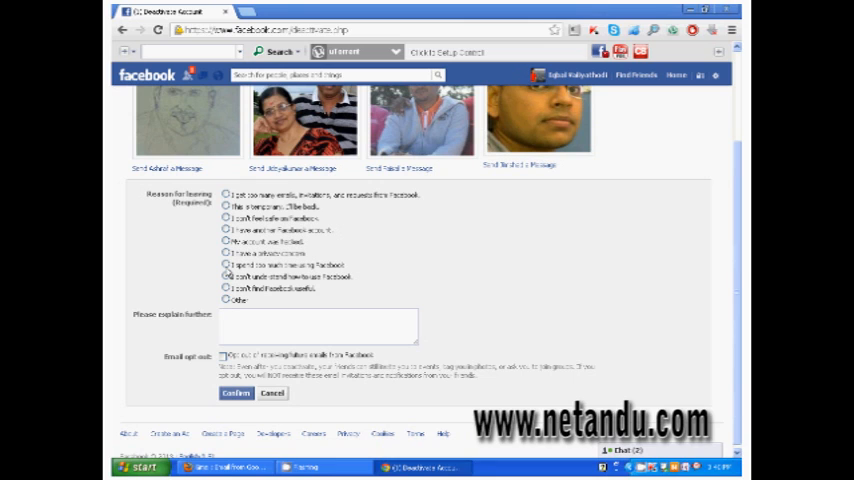
{"action": "left_click", "coordinate": [226, 206]}
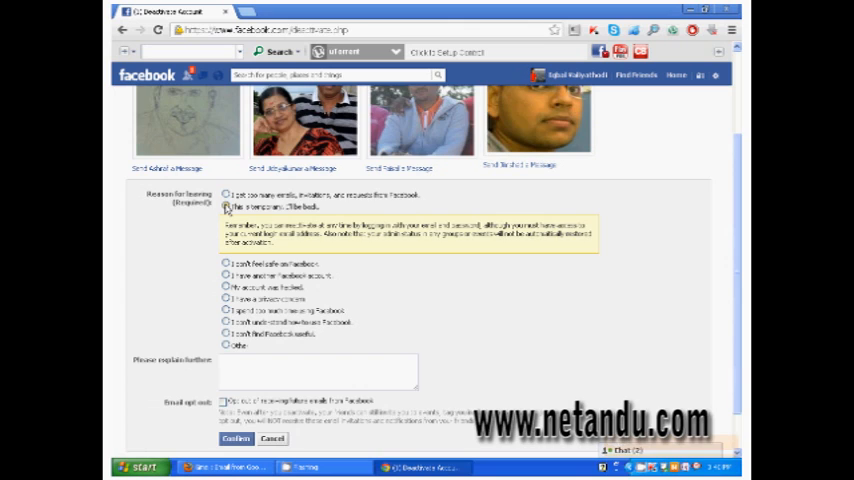
{"action": "scroll", "scroll_direction": "down", "scroll_amount": 3}
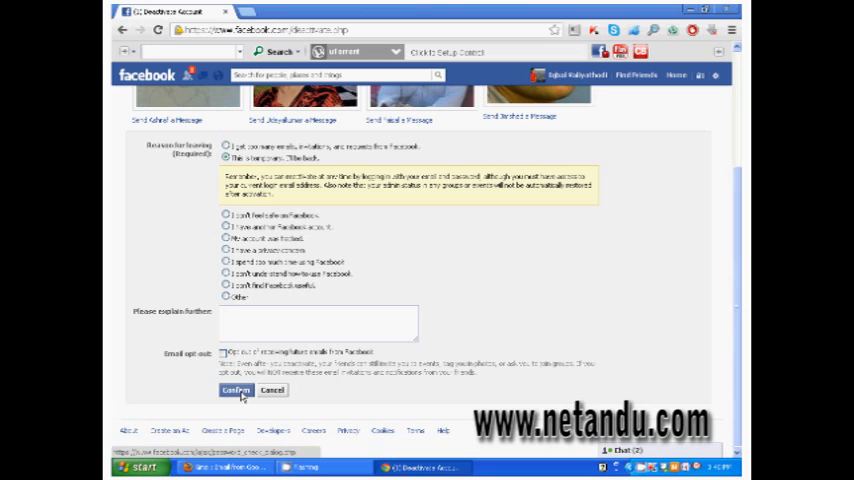
{"action": "left_click", "coordinate": [234, 390]}
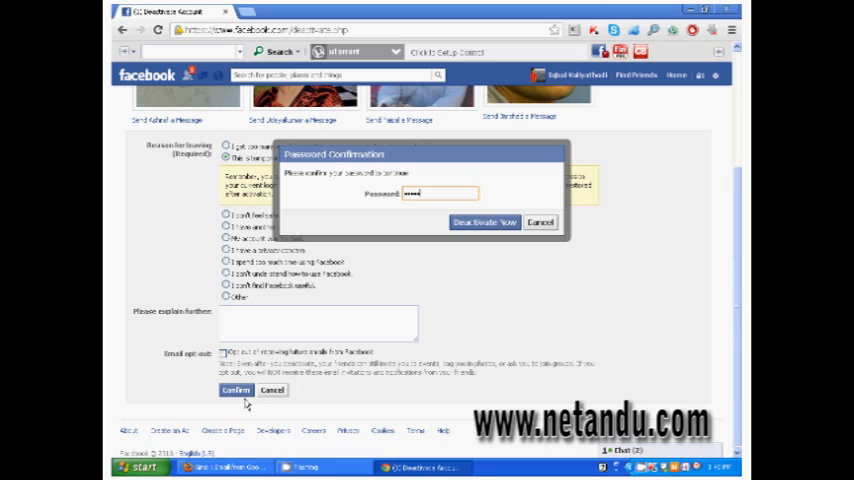
Enter the account password in the confirmation prompt and choose Deactivate Now
{"action": "type", "text": "••••"}
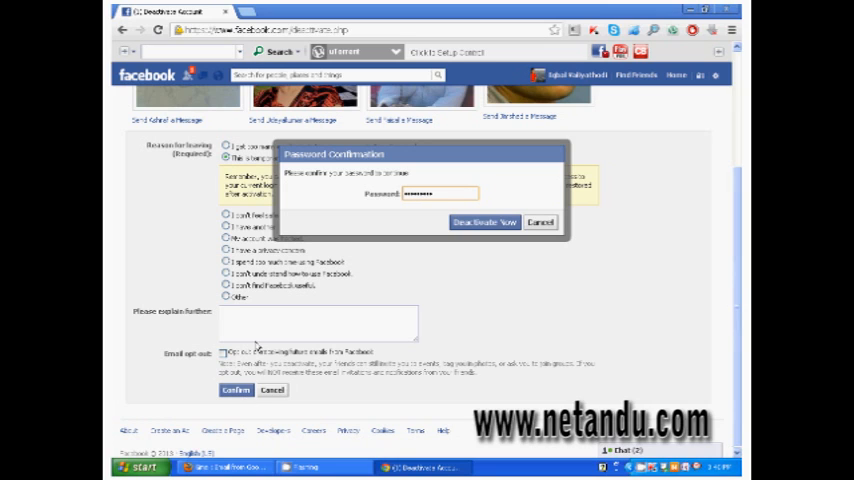
{"action": "left_click", "coordinate": [484, 220]}
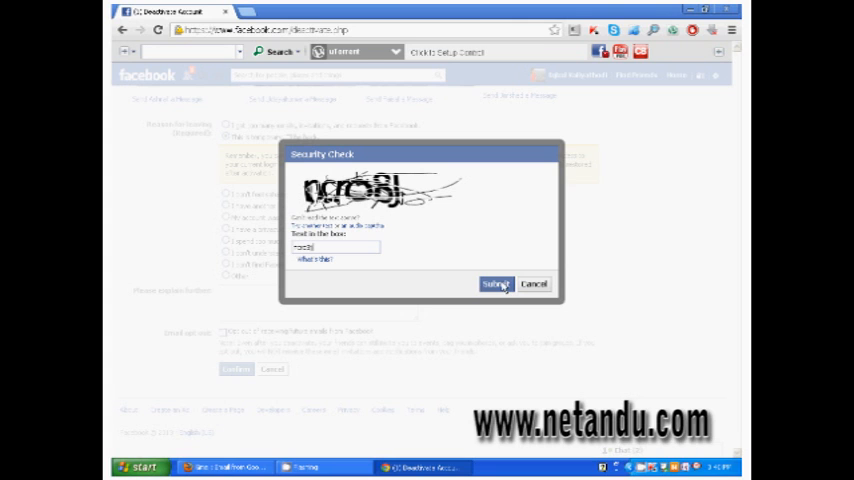
Submit the captcha security check, completing deactivation and returning to the login page
{"action": "left_click", "coordinate": [496, 284]}
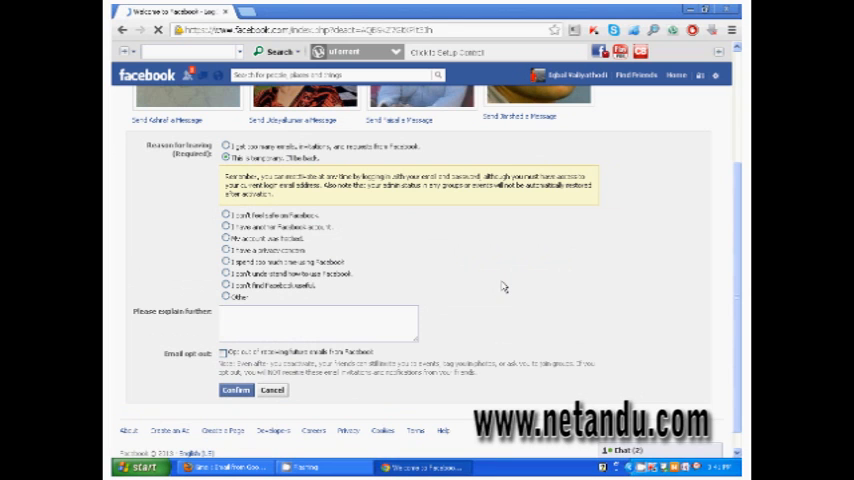
{"action": "left_click", "coordinate": [234, 390]}
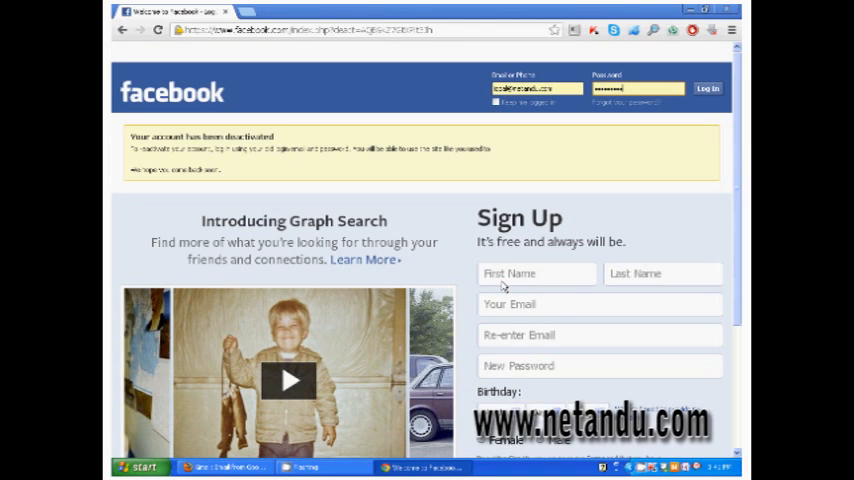